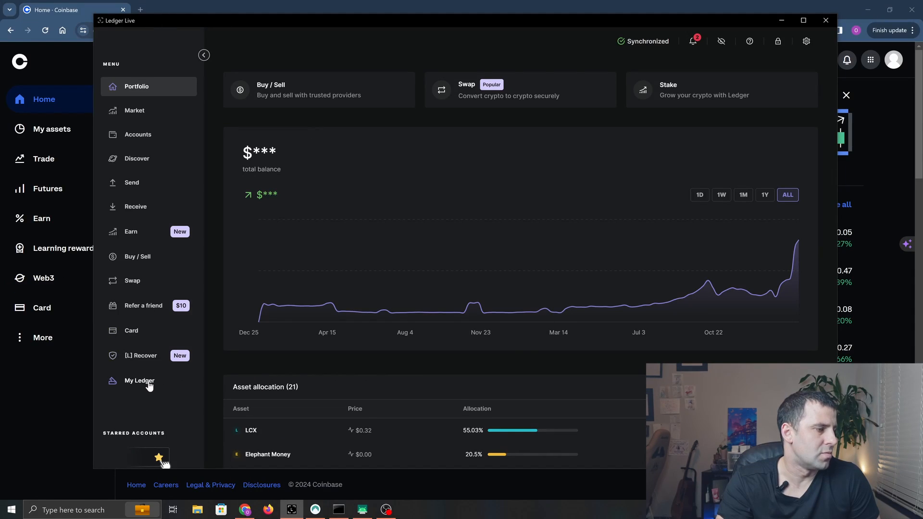
- From My Ledger, search the app catalog and install the InternetComputer (ICP) app on the Nano X
{"action": "left_click", "coordinate": [139, 380]}
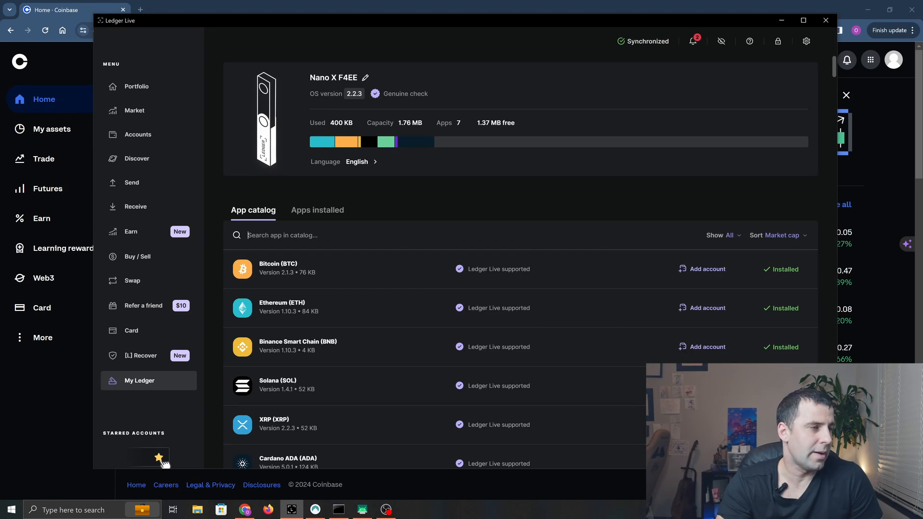
{"action": "type", "text": "i"}
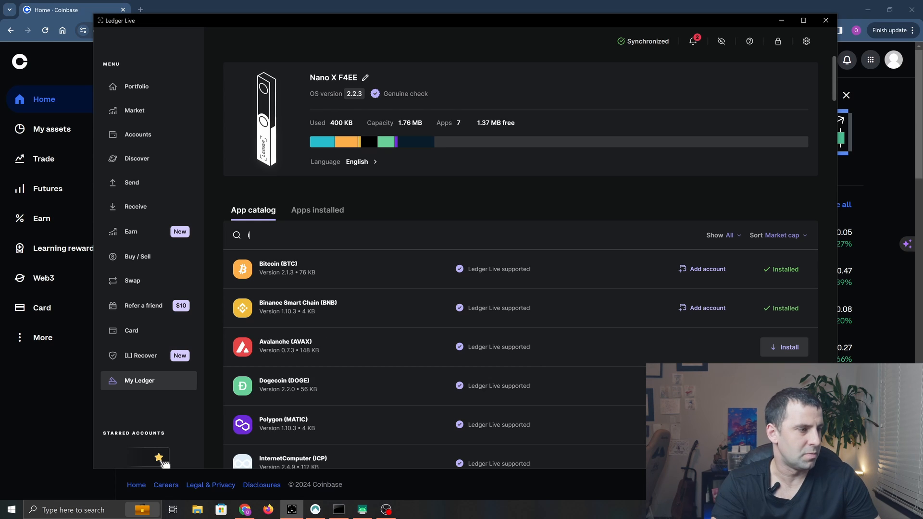
{"action": "type", "text": "d"}
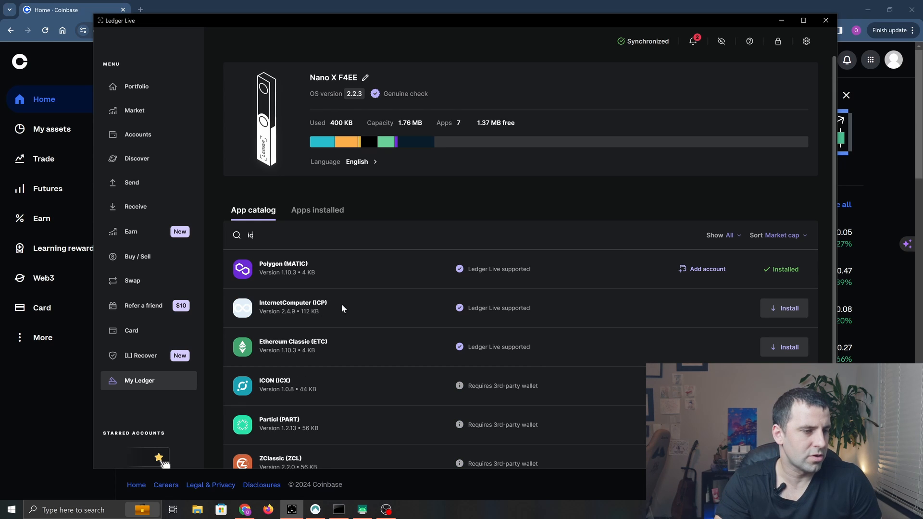
{"action": "left_click", "coordinate": [787, 308]}
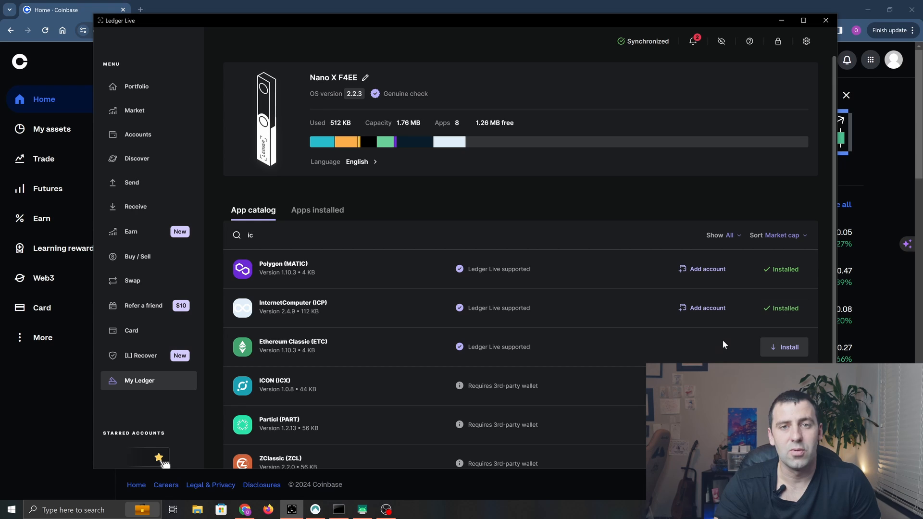
{"action": "mouse_move", "coordinate": [706, 307]}
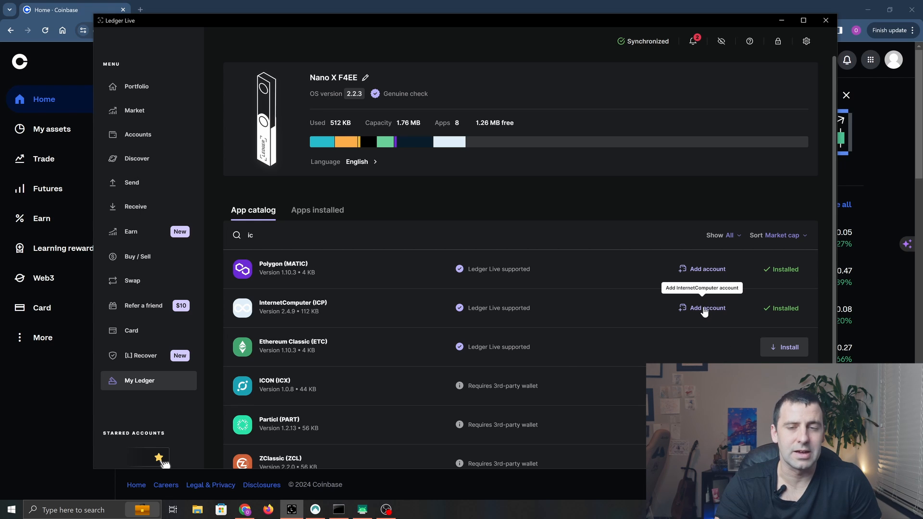
- Add the Internet Computer 1 account for the ICP app and return to the accounts list
{"action": "left_click", "coordinate": [705, 307]}
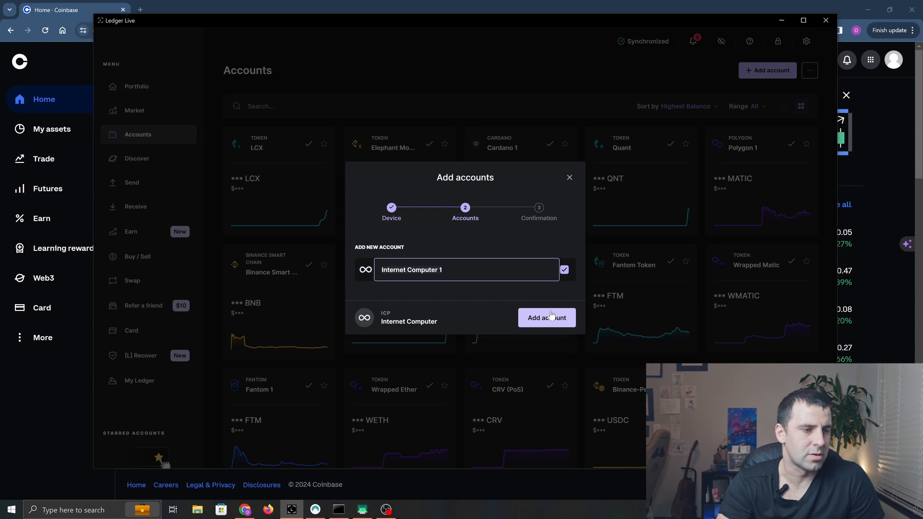
{"action": "left_click", "coordinate": [546, 317]}
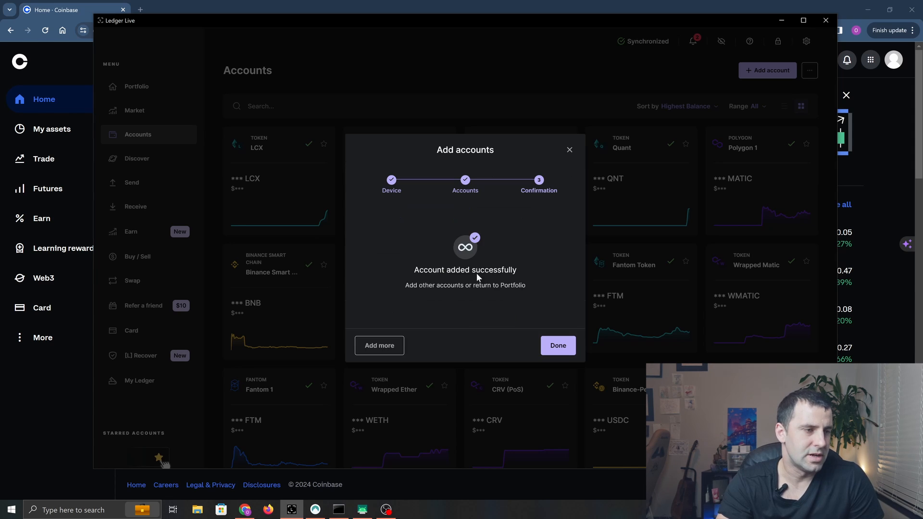
{"action": "left_click", "coordinate": [556, 346]}
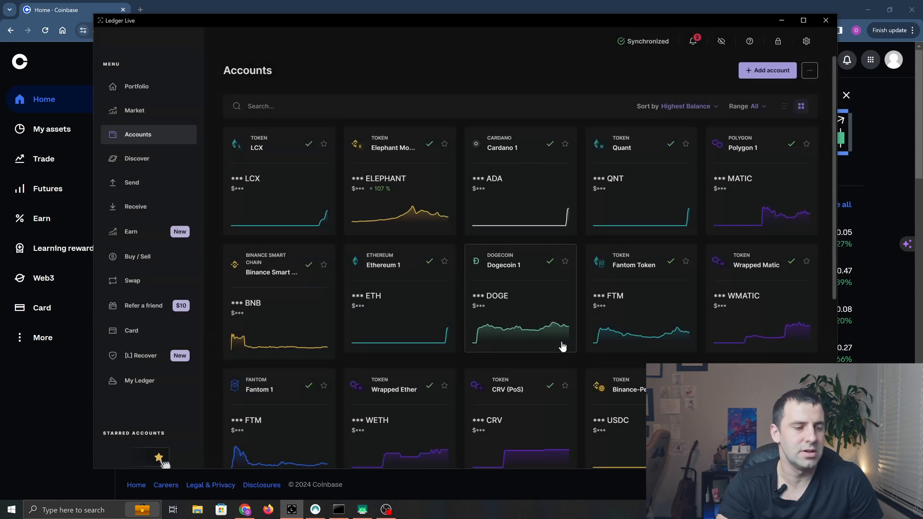
- Open the Internet Computer account and reveal its receiving address via Receive
{"action": "scroll", "scroll_direction": "down", "scroll_amount": 3}
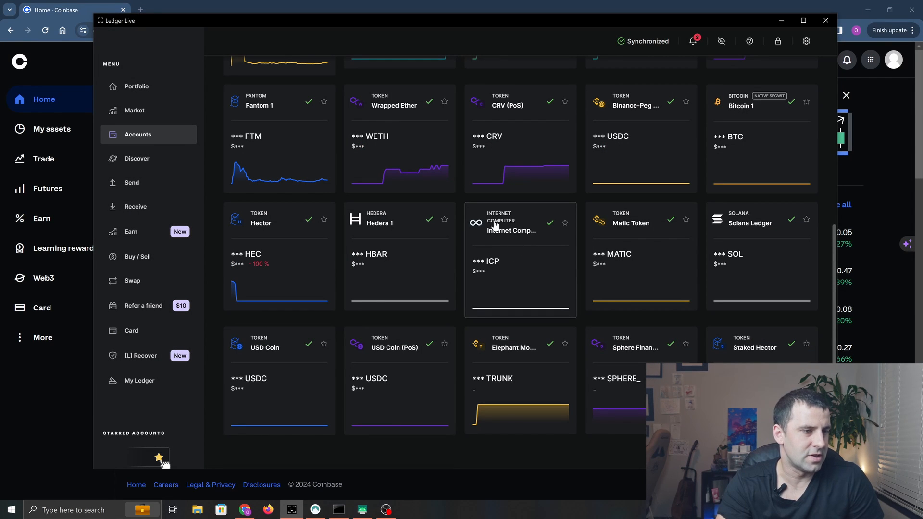
{"action": "mouse_move", "coordinate": [513, 228]}
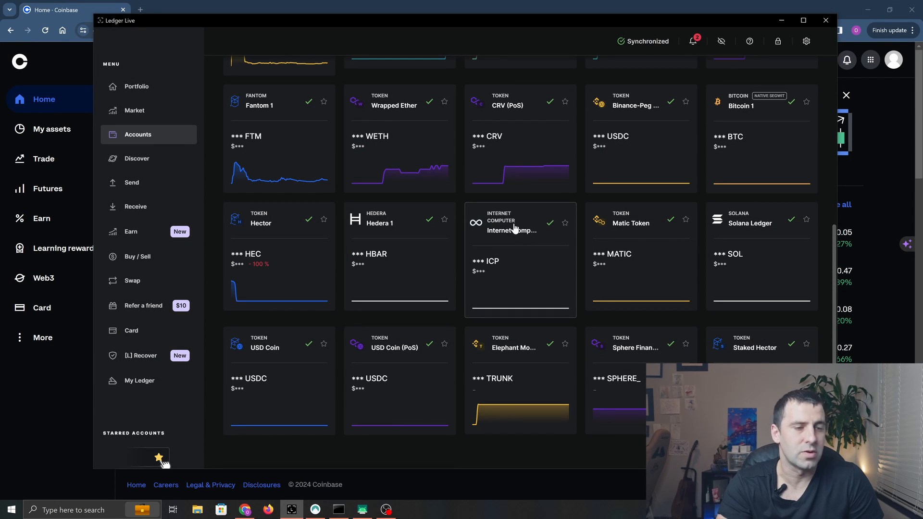
{"action": "left_click", "coordinate": [511, 230]}
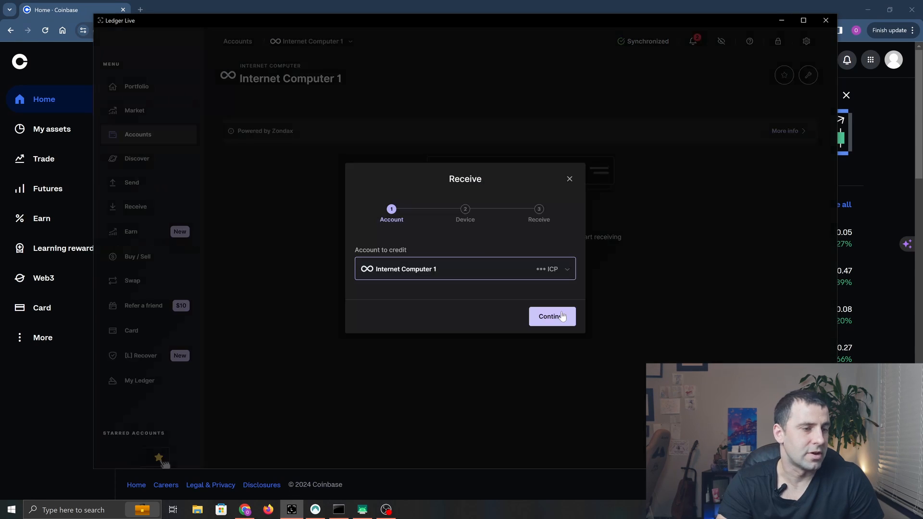
{"action": "left_click", "coordinate": [551, 316]}
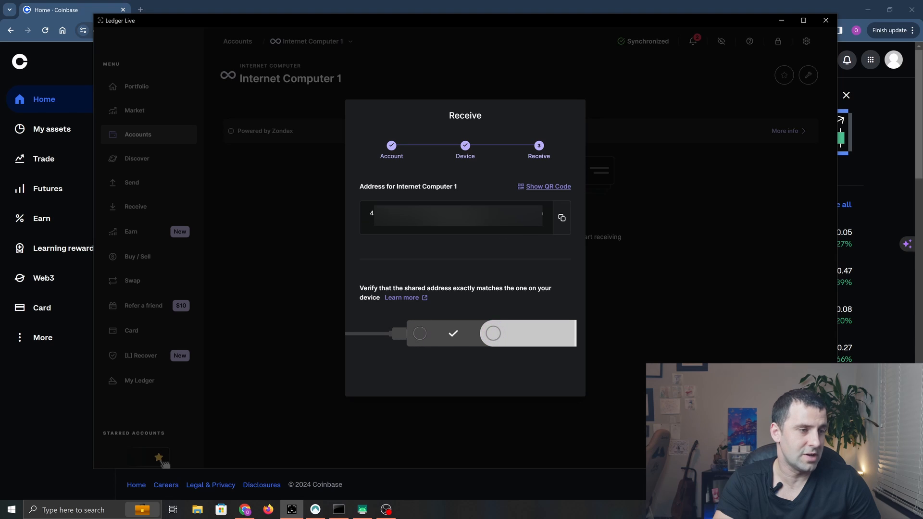
{"action": "mouse_move", "coordinate": [537, 258]}
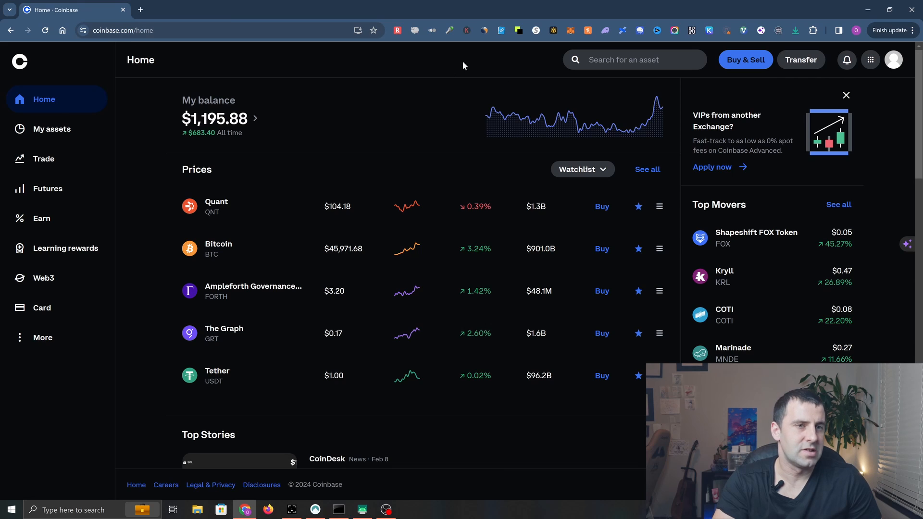
- In Coinbase, start a Send Crypto transfer of the maximum 88.41800917 ICP and choose a recipient
{"action": "left_click", "coordinate": [800, 60]}
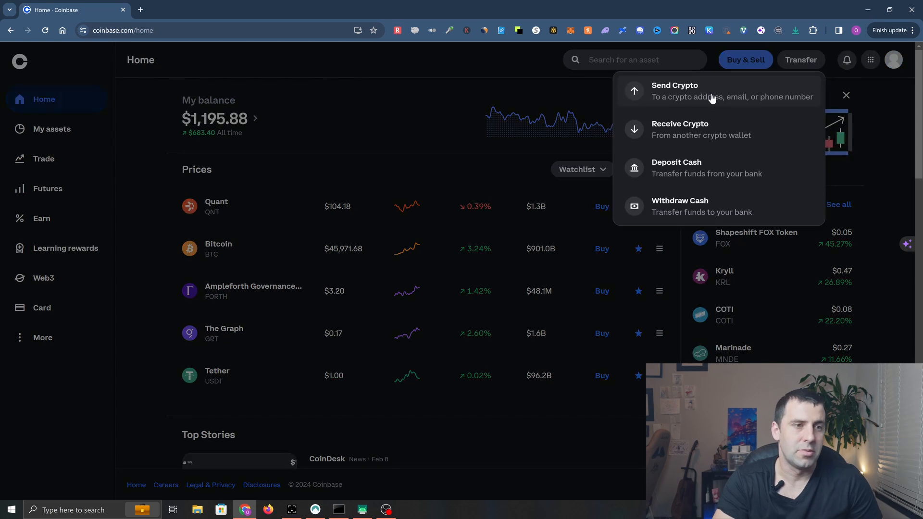
{"action": "left_click", "coordinate": [674, 90]}
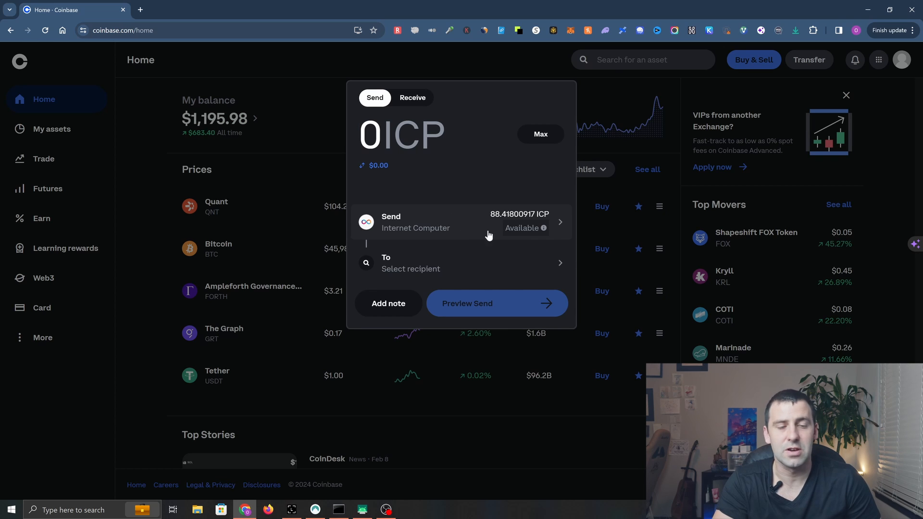
{"action": "mouse_move", "coordinate": [541, 227]}
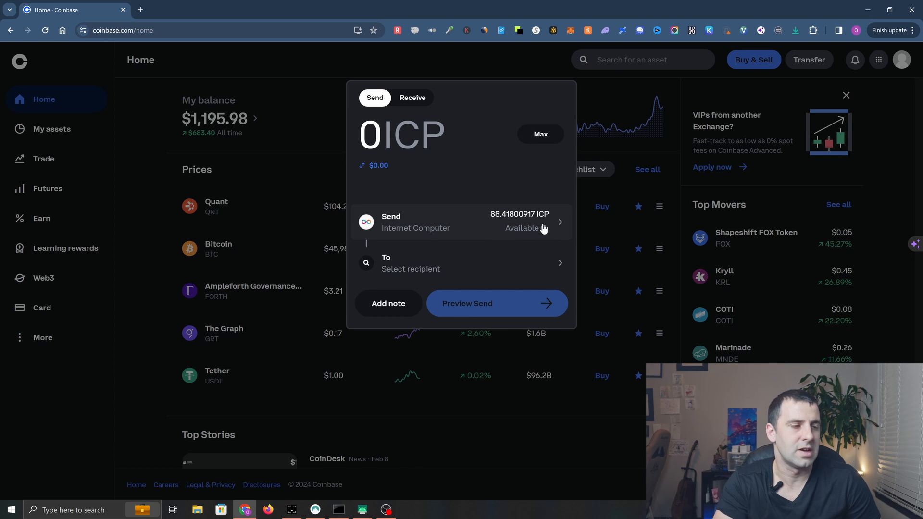
{"action": "left_click", "coordinate": [539, 133]}
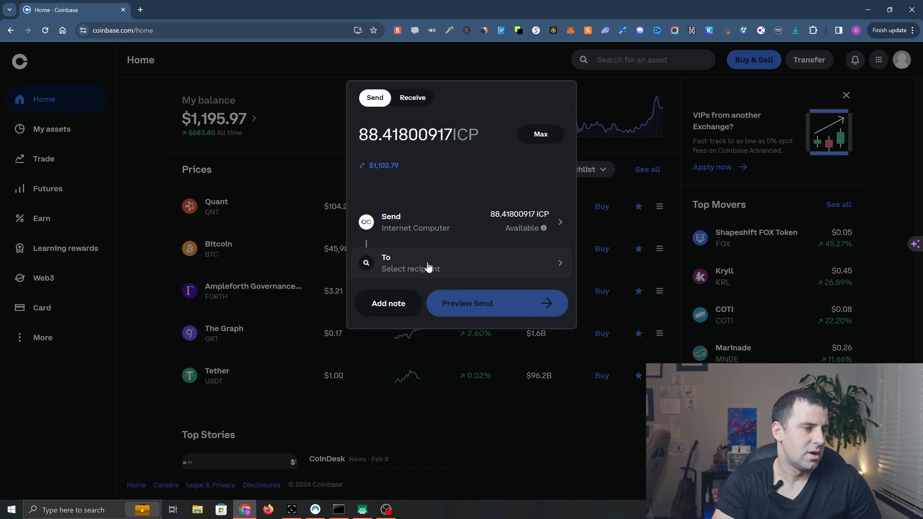
{"action": "left_click", "coordinate": [461, 263]}
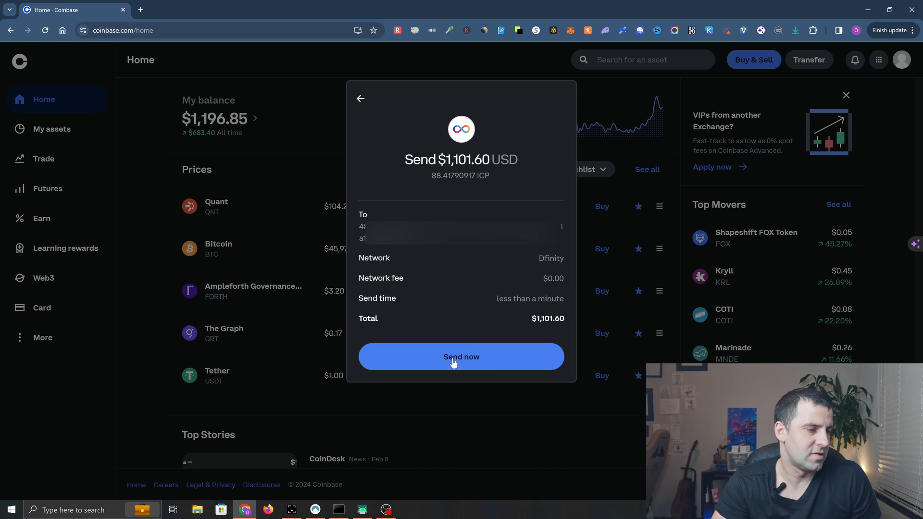
{"action": "mouse_move", "coordinate": [477, 360]}
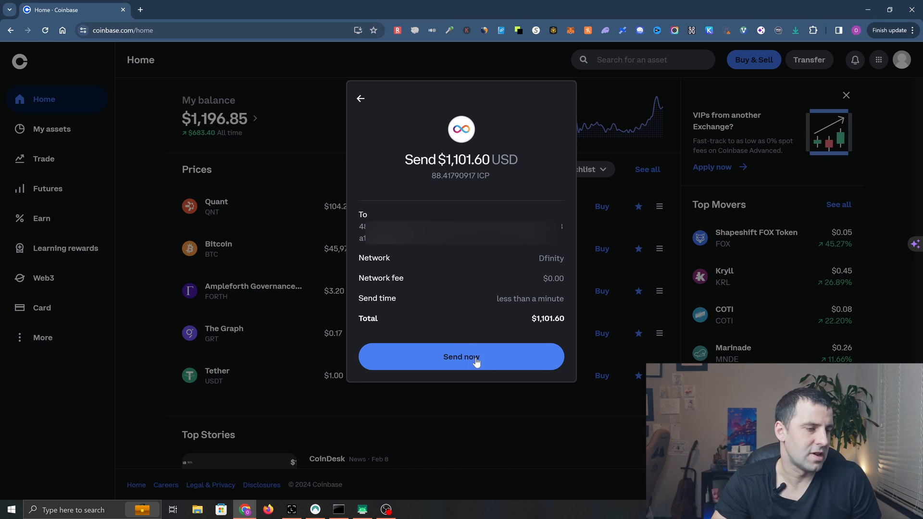
- Submit the $1,101.60 ICP send to the Ledger address, reaching the authenticator code prompt
{"action": "left_click", "coordinate": [461, 357]}
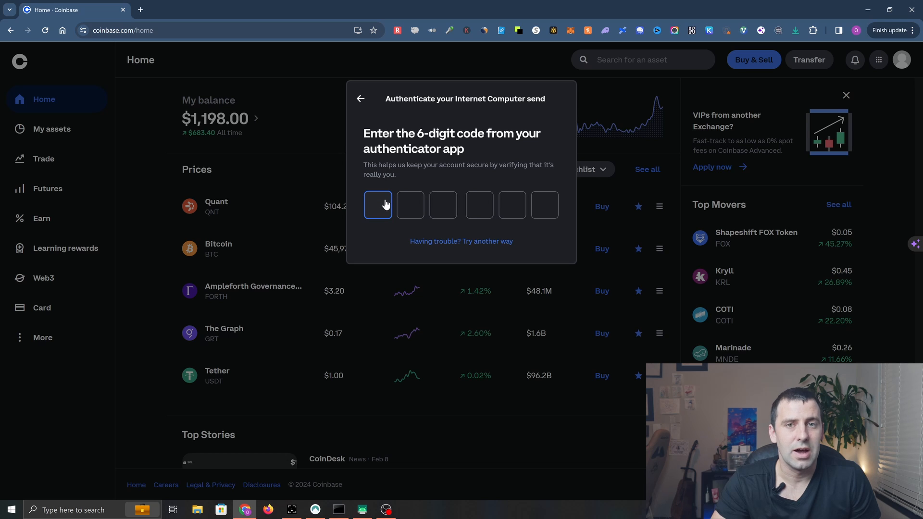